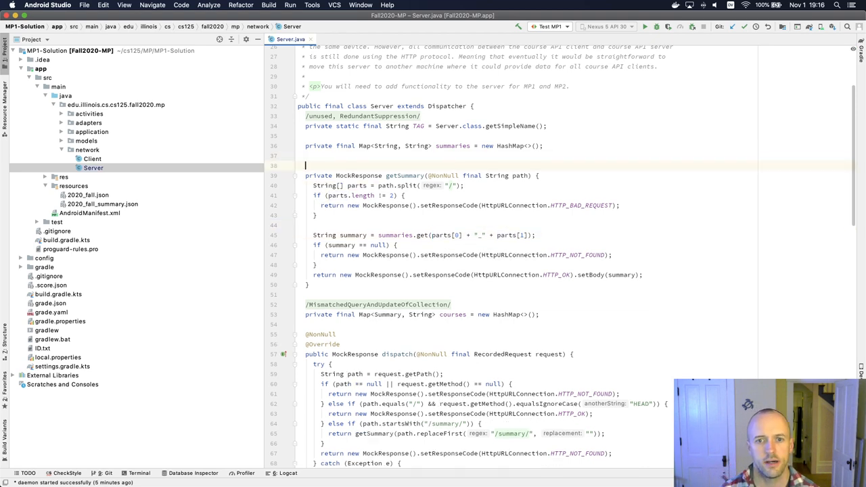
Step: Add the comment '// summary/2020/fall' above getSummary and highlight the summary variable's uses
{"action": "type", "text": "// summary/"}
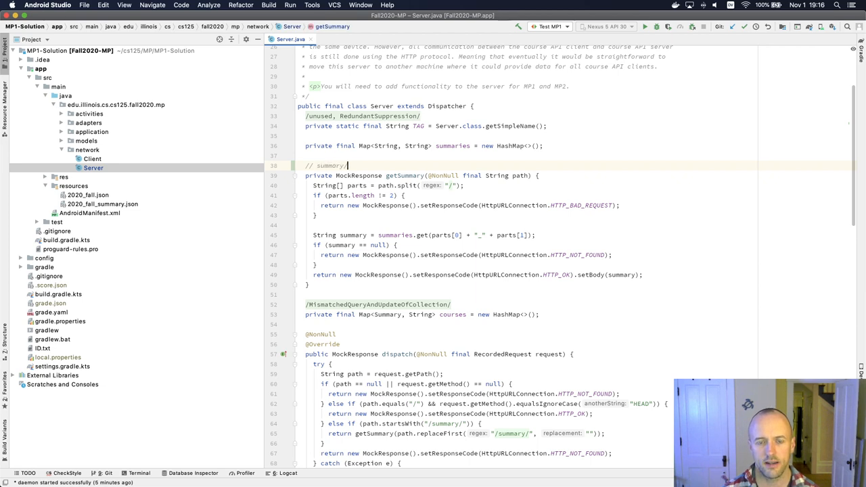
{"action": "type", "text": "2020/fall"}
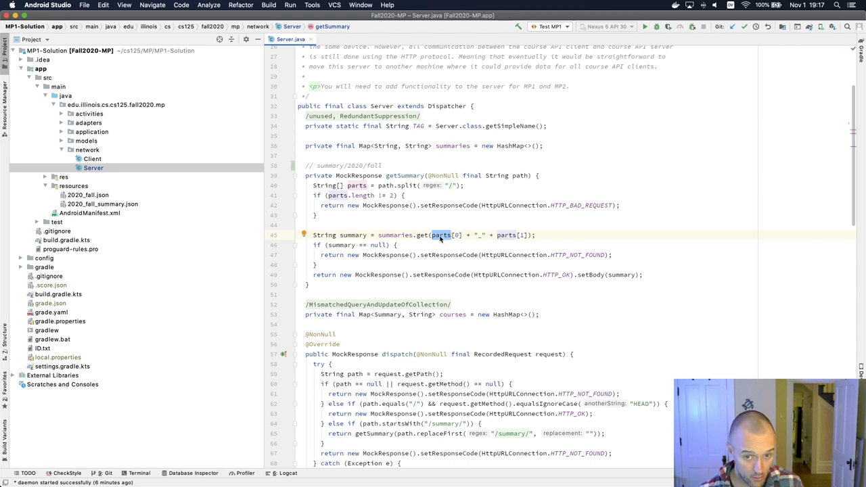
{"action": "mouse_move", "coordinate": [448, 268]}
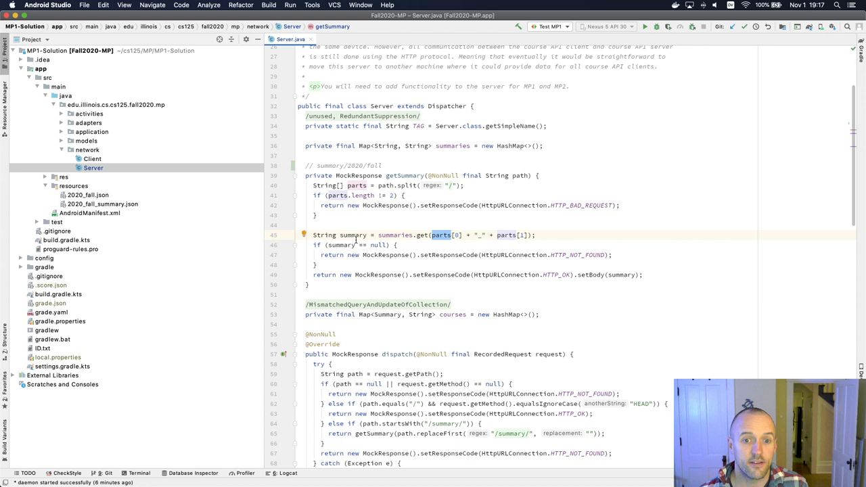
{"action": "double_click", "coordinate": [353, 235]}
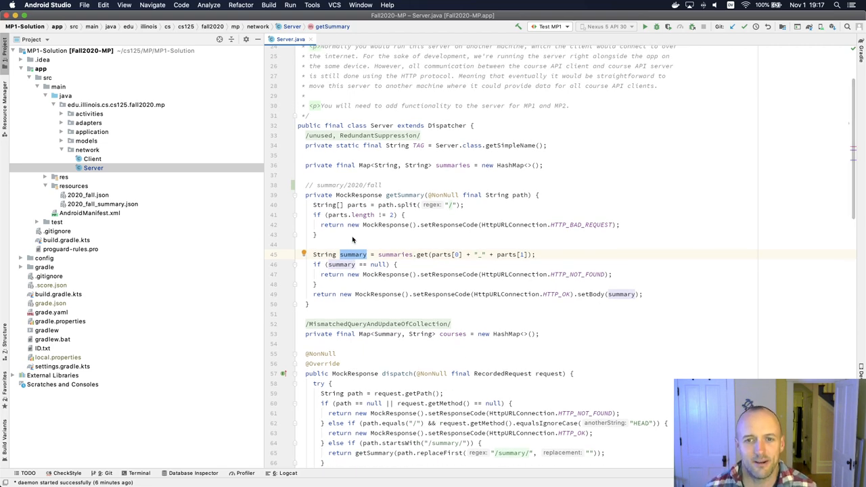
{"action": "scroll", "scroll_direction": "down", "scroll_amount": 3}
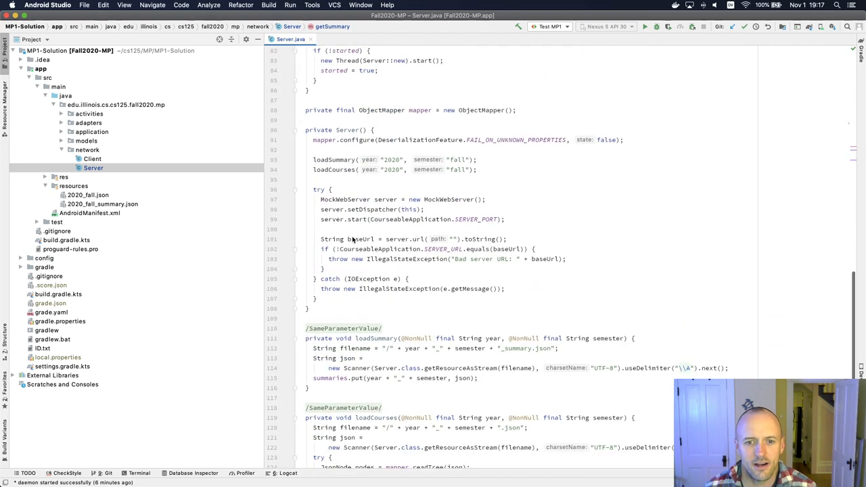
{"action": "scroll", "scroll_direction": "down", "scroll_amount": 3}
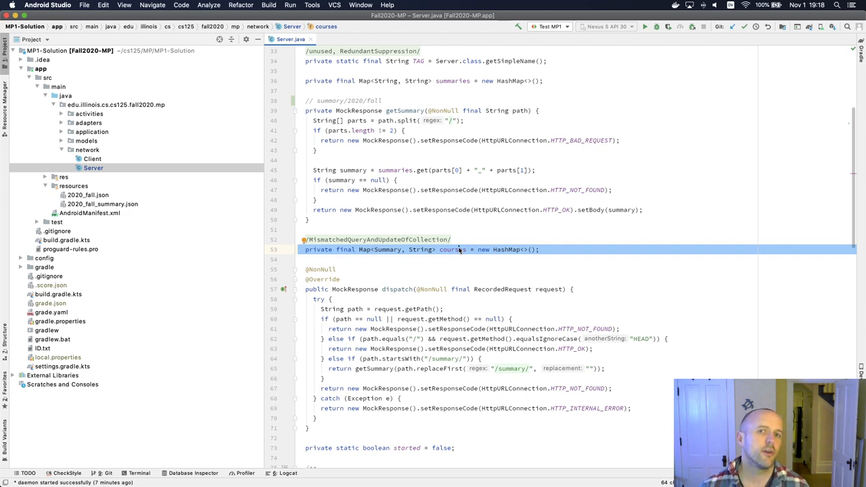
{"action": "scroll", "scroll_direction": "down", "scroll_amount": 3}
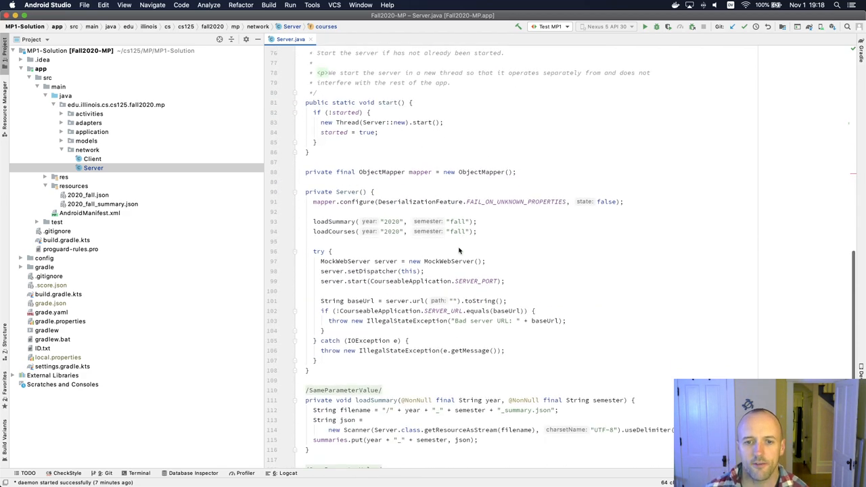
{"action": "scroll", "scroll_direction": "down", "scroll_amount": 3}
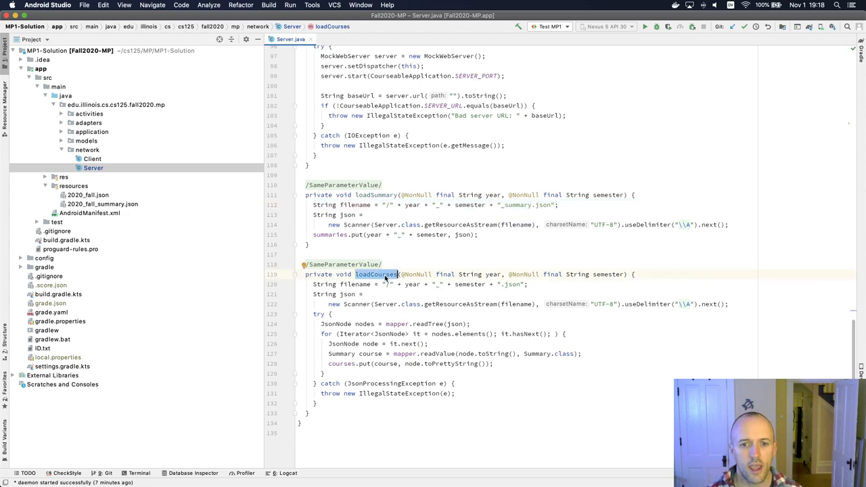
{"action": "scroll", "scroll_direction": "down", "scroll_amount": 3}
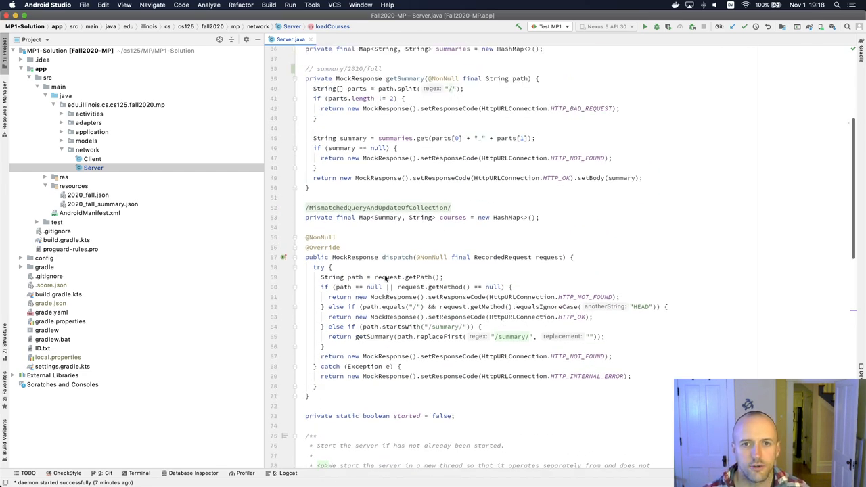
Step: Highlight the dispatch method name and its replaceFirst call for summary routes
{"action": "double_click", "coordinate": [398, 255]}
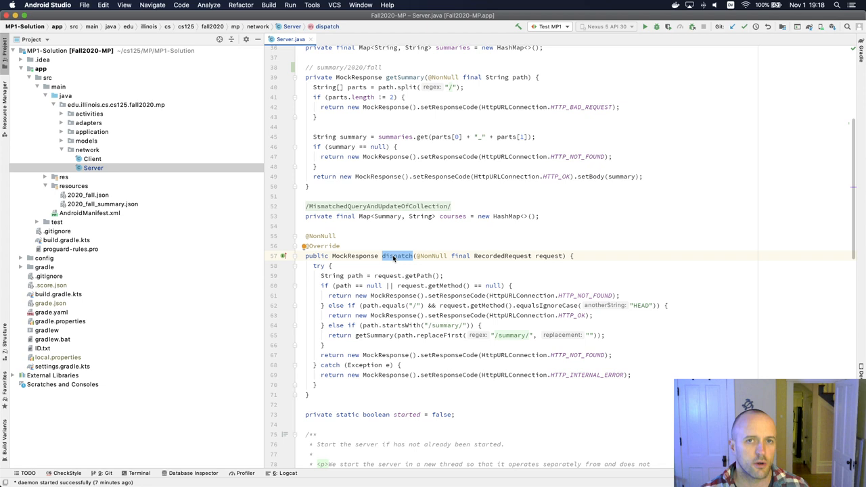
{"action": "double_click", "coordinate": [372, 335]}
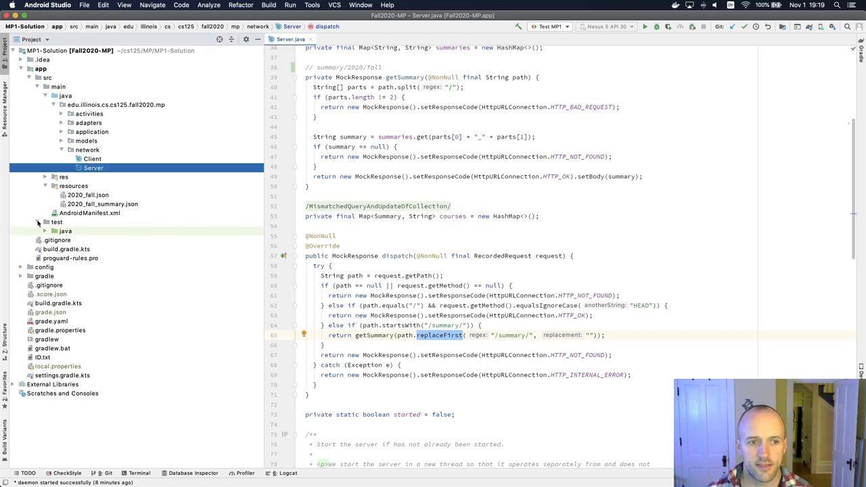
Step: Open MP1Test to review testServerCourseRoute, then go back to Server.java
{"action": "left_click", "coordinate": [45, 230]}
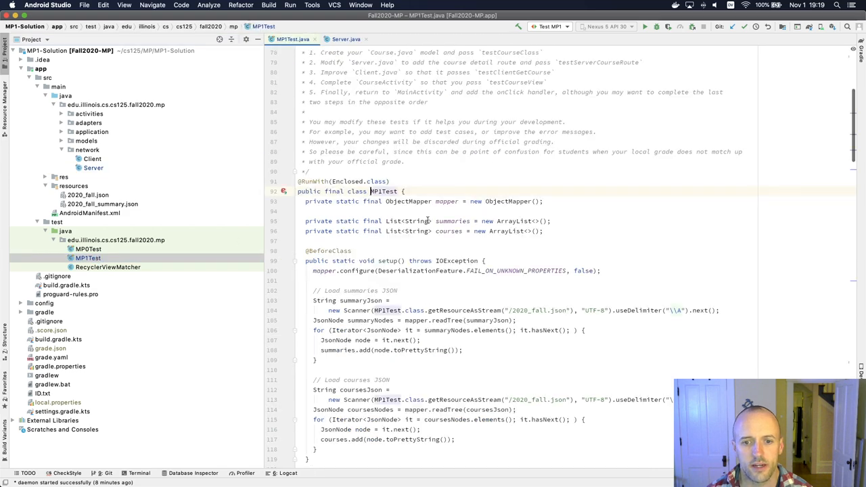
{"action": "scroll", "scroll_direction": "down", "scroll_amount": 3}
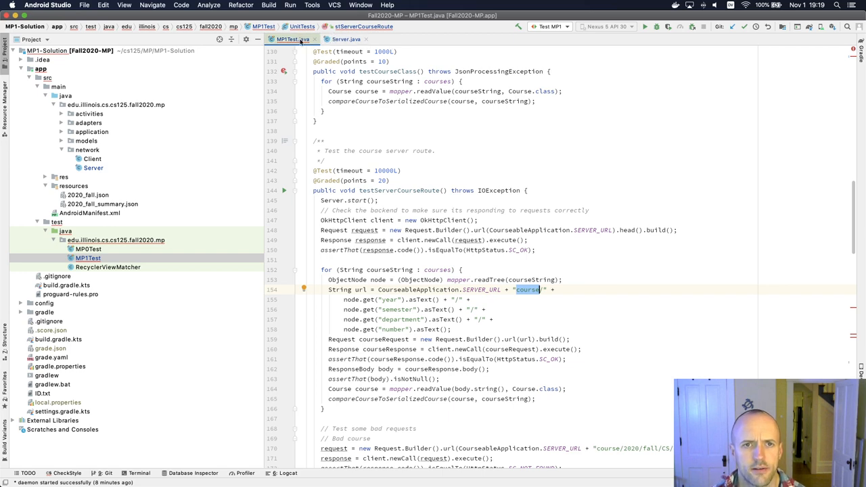
{"action": "left_click", "coordinate": [347, 38]}
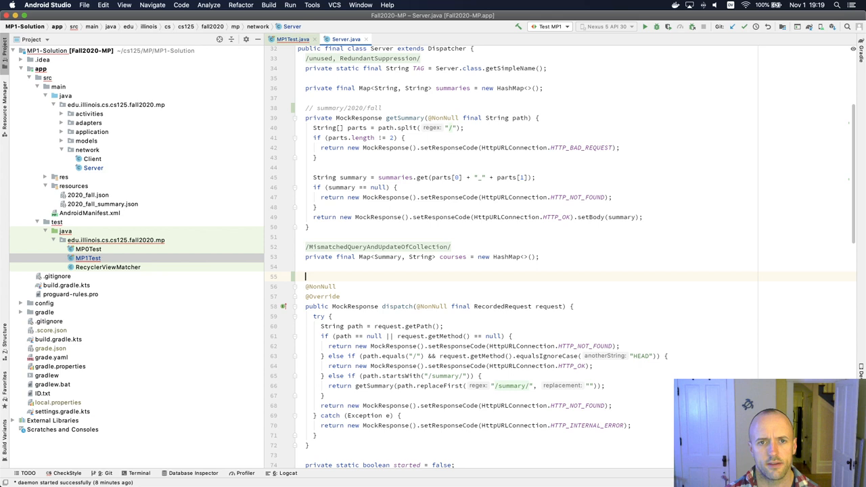
{"action": "type", "text": "private MockeRespn"}
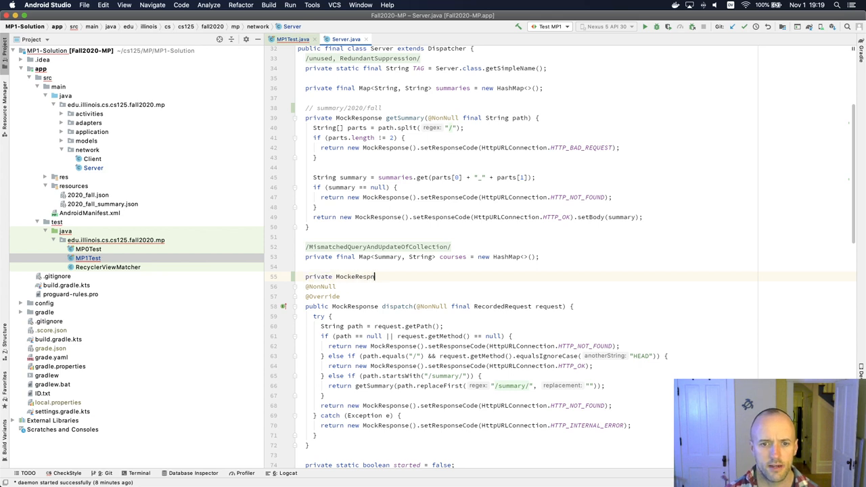
{"action": "type", "text": "se getCourse("}
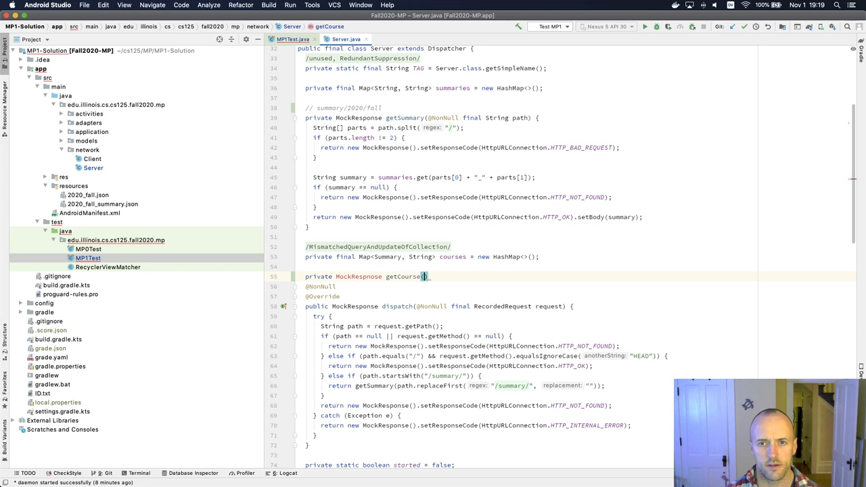
{"action": "type", "text": "@NonNull final String path"}
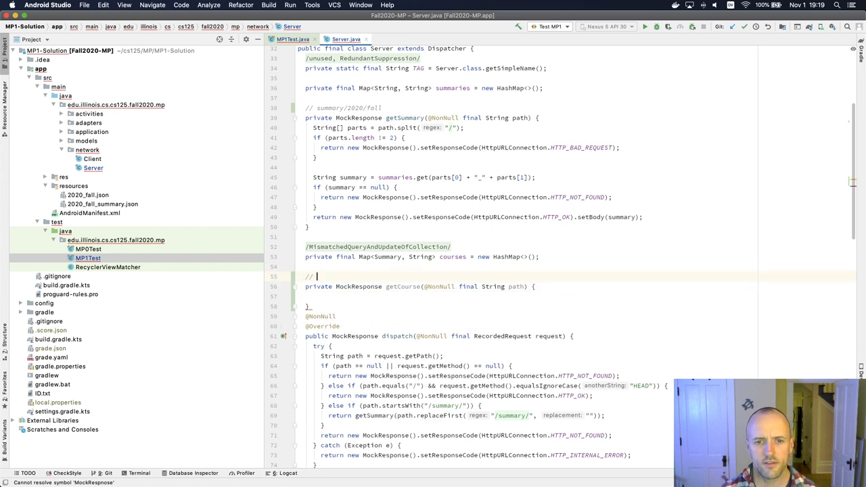
{"action": "type", "text": "course"}
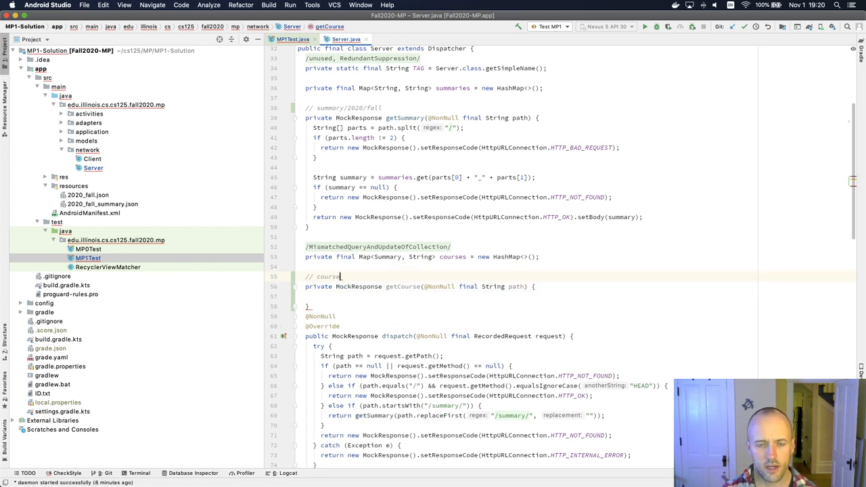
{"action": "left_click", "coordinate": [292, 39]}
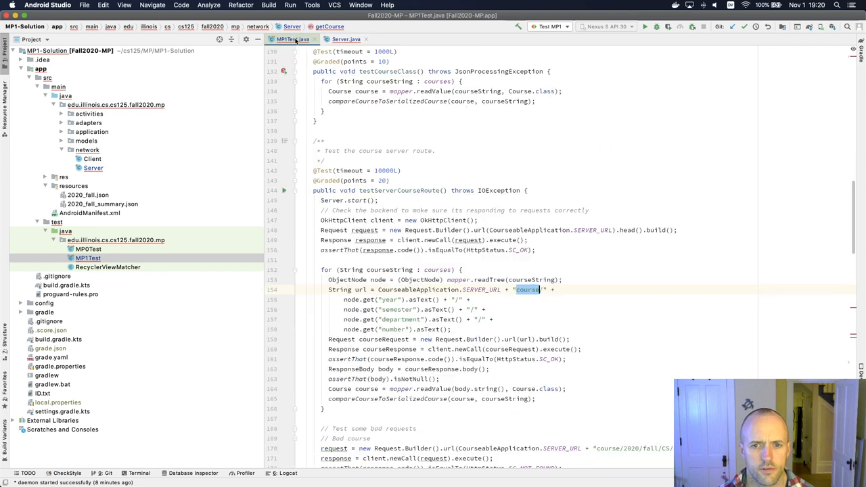
{"action": "left_click", "coordinate": [346, 38]}
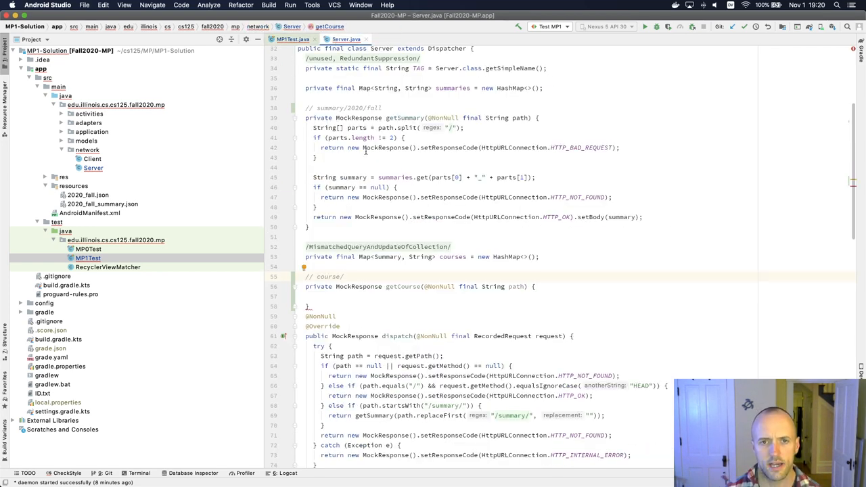
{"action": "type", "text": "2020/fall/"}
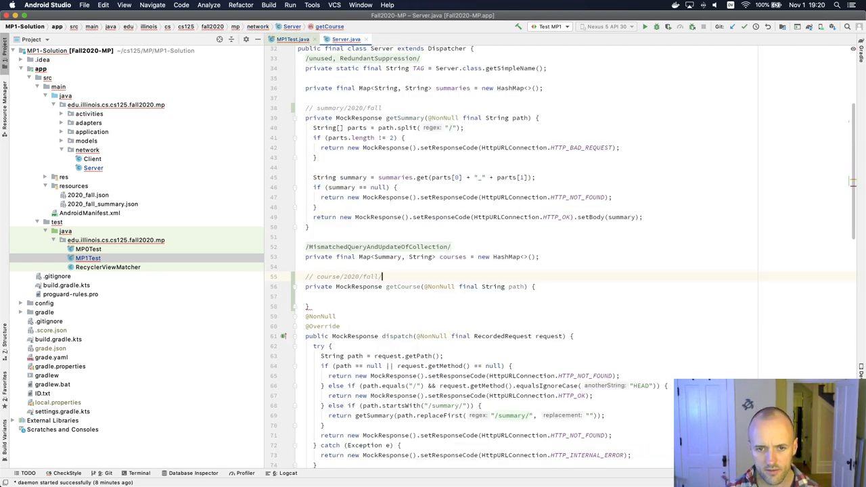
{"action": "type", "text": "CS/125"}
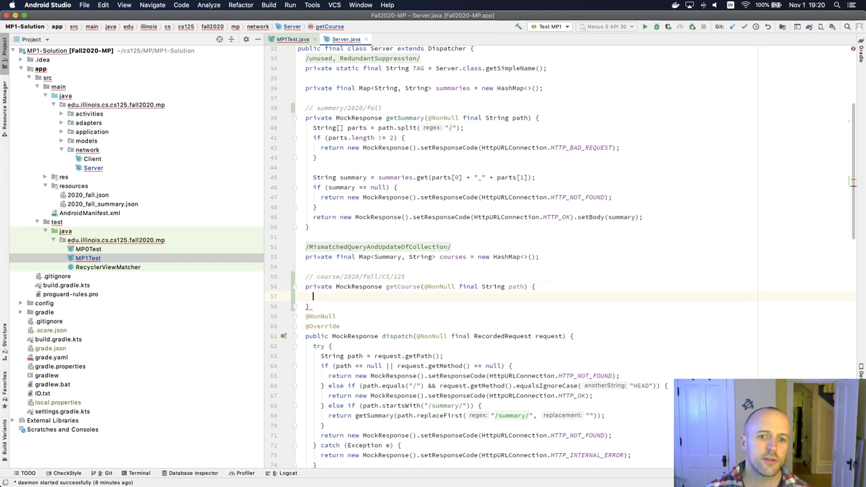
{"action": "scroll", "scroll_direction": "down", "scroll_amount": 3}
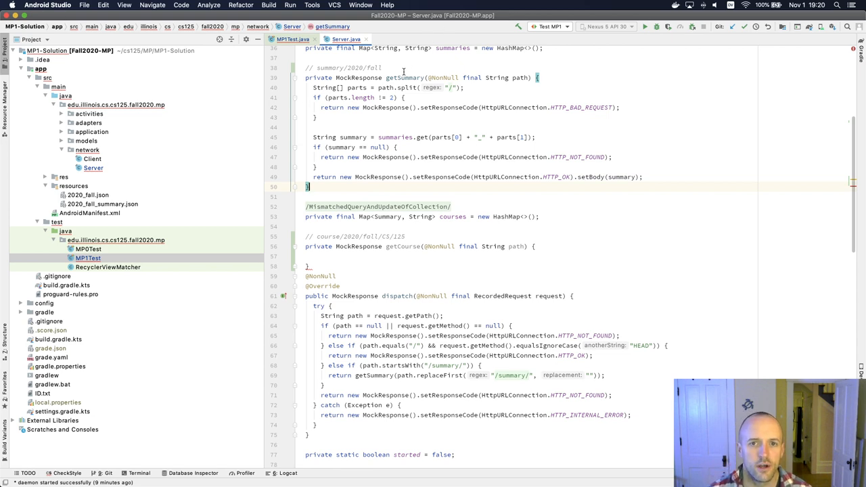
{"action": "double_click", "coordinate": [405, 78]}
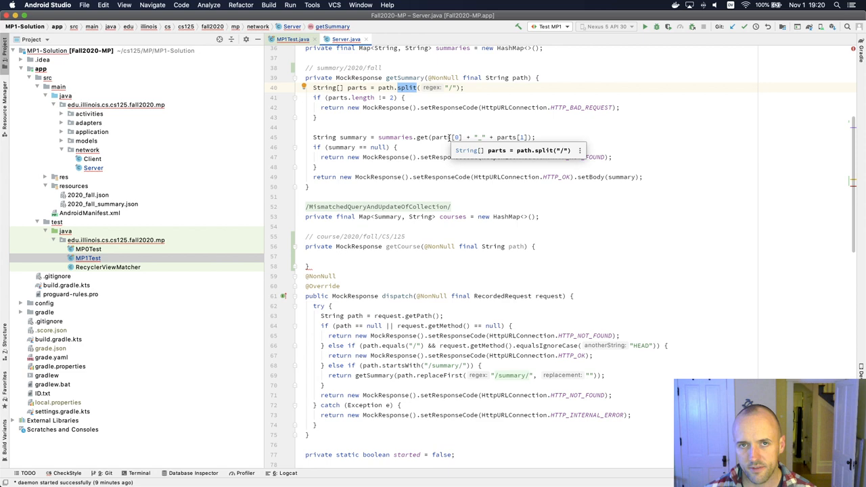
{"action": "scroll", "scroll_direction": "down", "scroll_amount": 3}
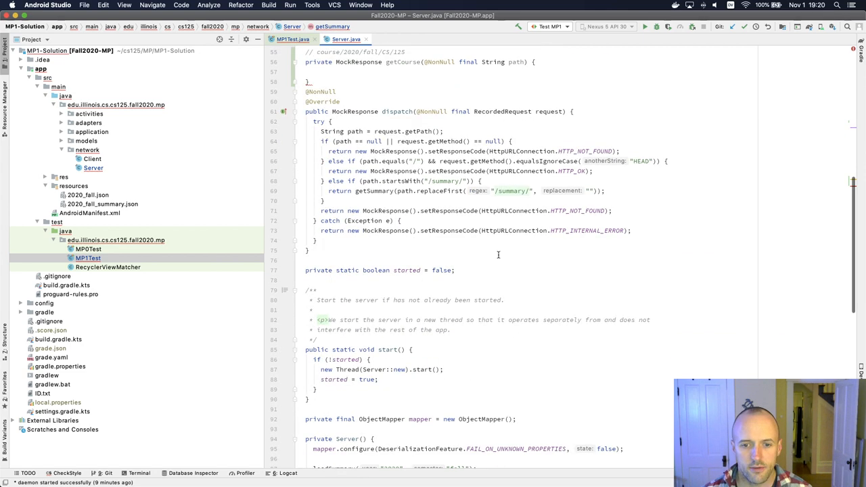
{"action": "scroll", "scroll_direction": "down", "scroll_amount": 3}
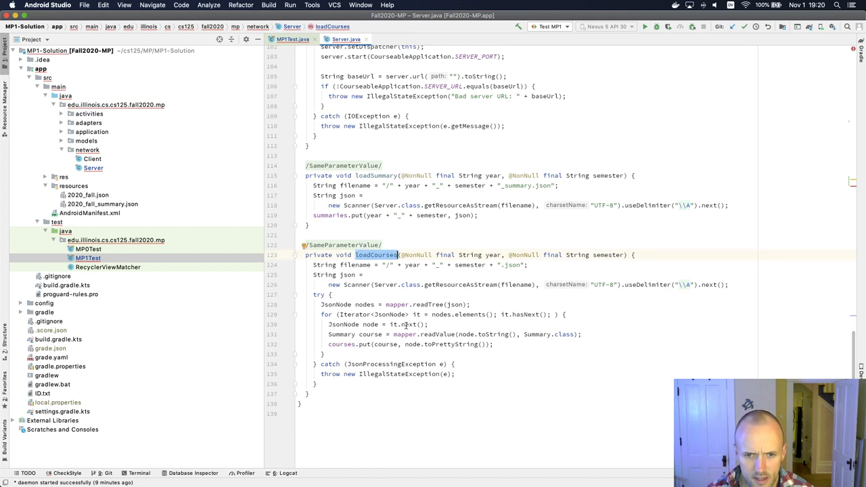
{"action": "mouse_move", "coordinate": [415, 339]}
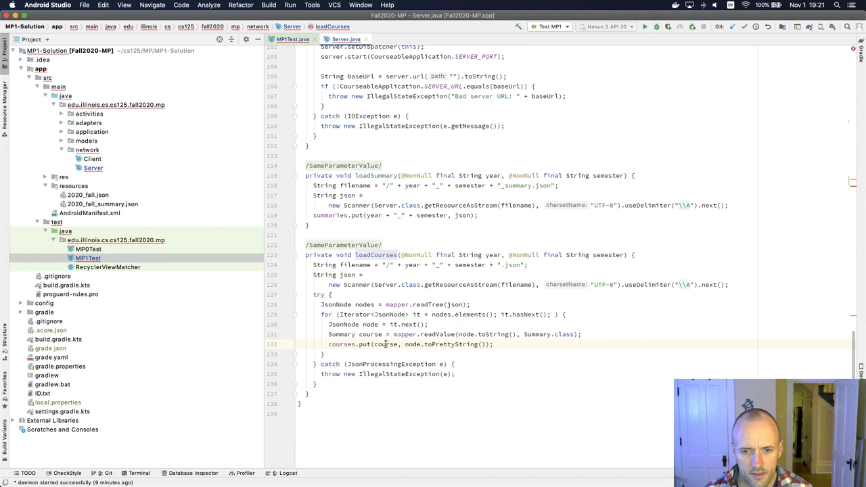
{"action": "double_click", "coordinate": [386, 345]}
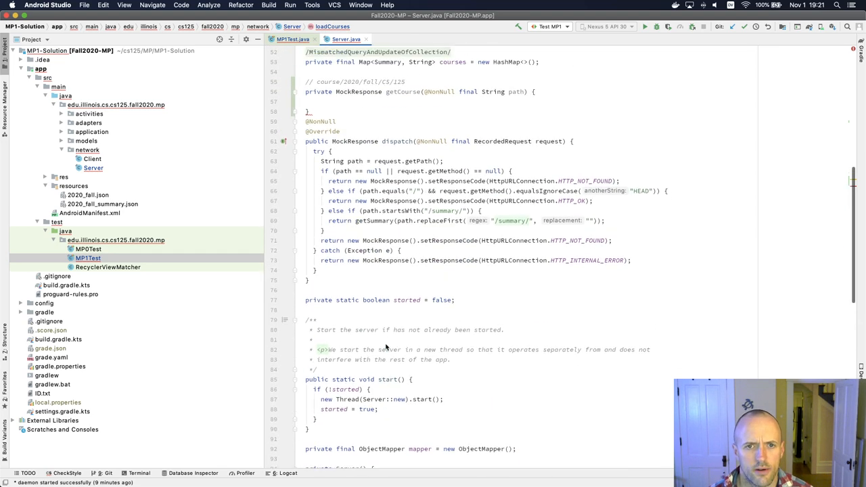
{"action": "scroll", "scroll_direction": "down", "scroll_amount": 3}
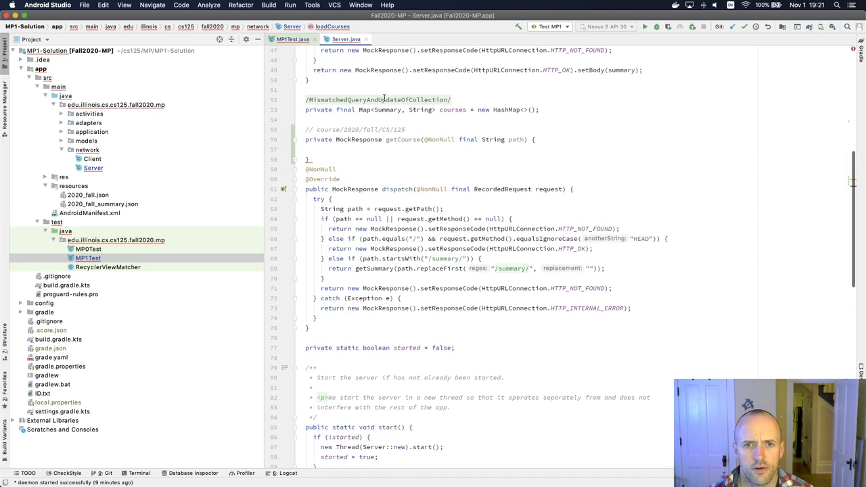
{"action": "scroll", "scroll_direction": "down", "scroll_amount": 3}
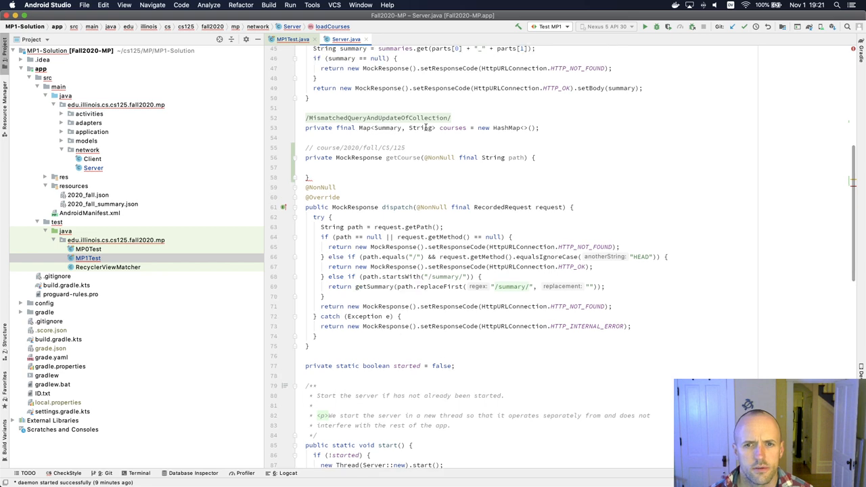
{"action": "double_click", "coordinate": [387, 128]}
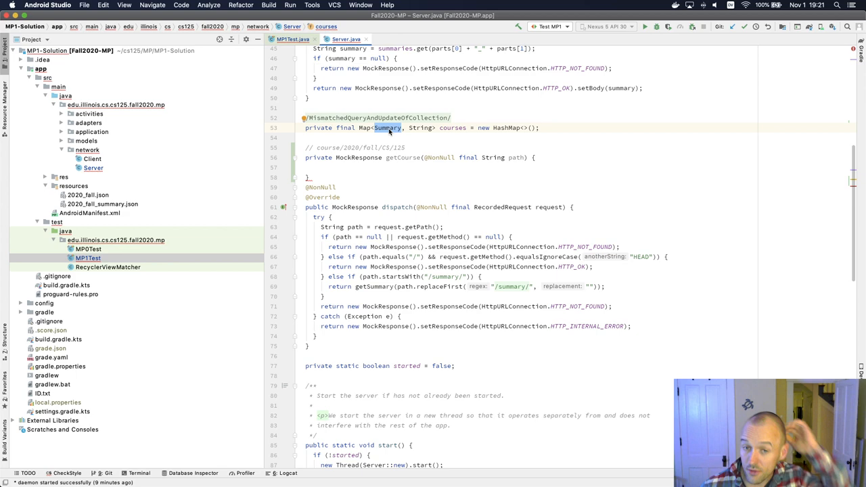
{"action": "scroll", "scroll_direction": "down", "scroll_amount": 3}
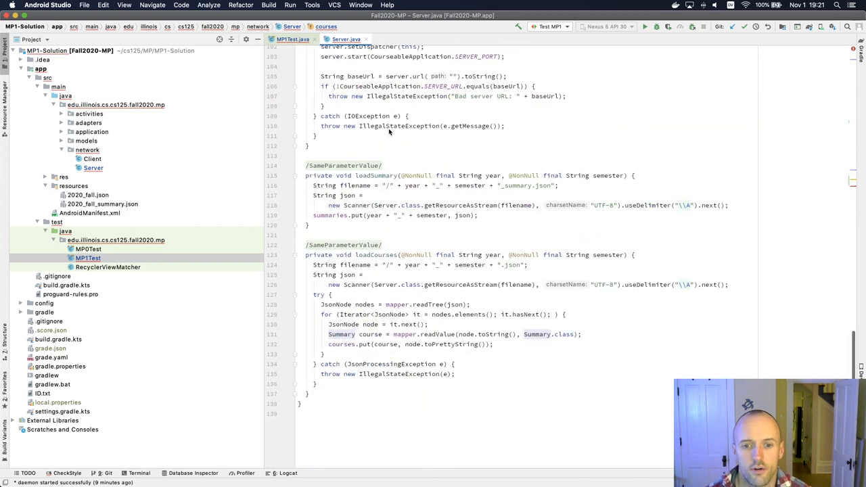
{"action": "mouse_move", "coordinate": [440, 337]}
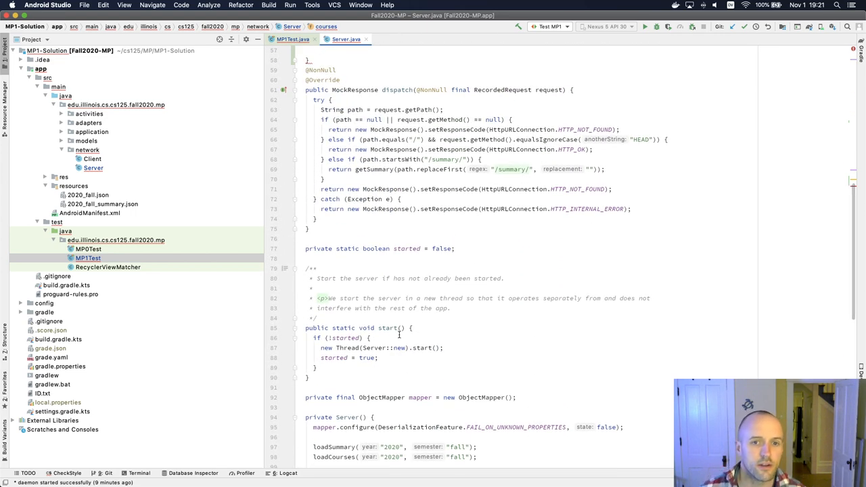
{"action": "scroll", "scroll_direction": "down", "scroll_amount": 3}
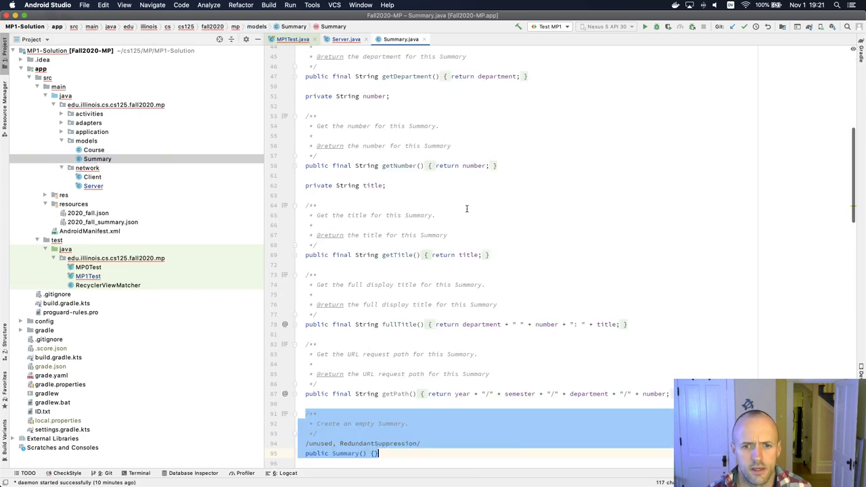
Step: Look over Summary.java, search for hashCode, then return to Server.java
{"action": "scroll", "scroll_direction": "down", "scroll_amount": 3}
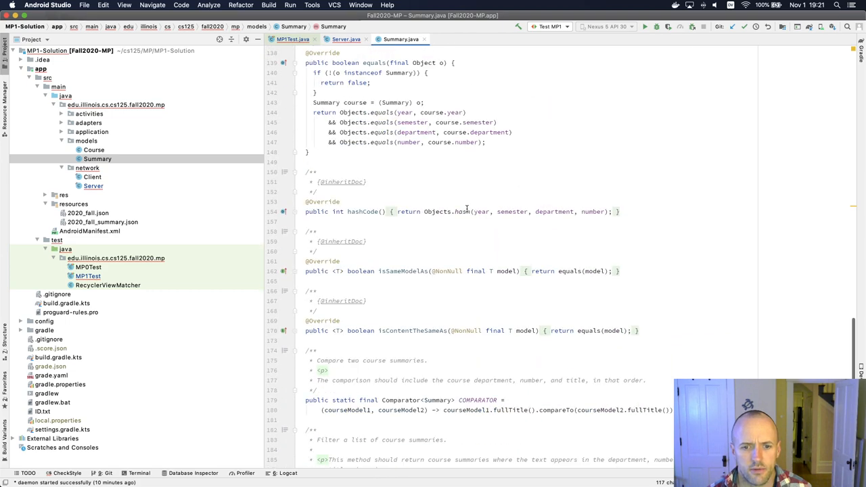
{"action": "scroll", "scroll_direction": "down", "scroll_amount": 3}
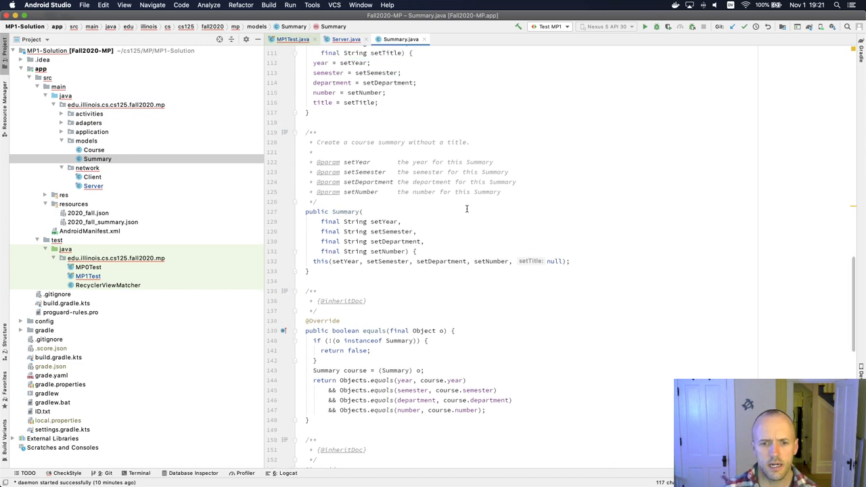
{"action": "type", "text": "hashCode"}
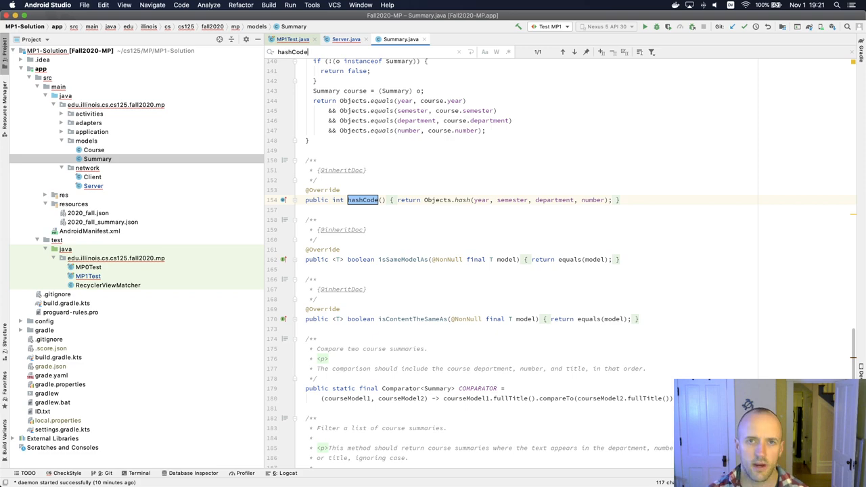
{"action": "left_click", "coordinate": [345, 39]}
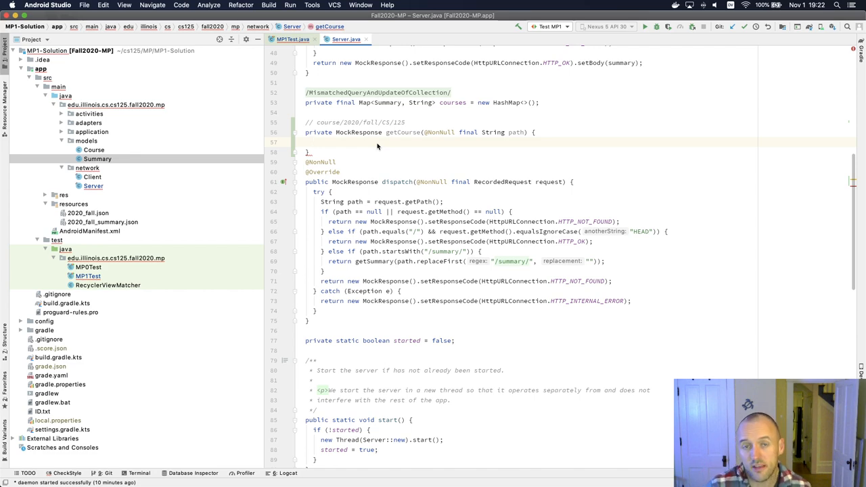
Step: Scroll Server.java to re-read getSummary's error handling and the empty getCourse stub
{"action": "scroll", "scroll_direction": "down", "scroll_amount": 3}
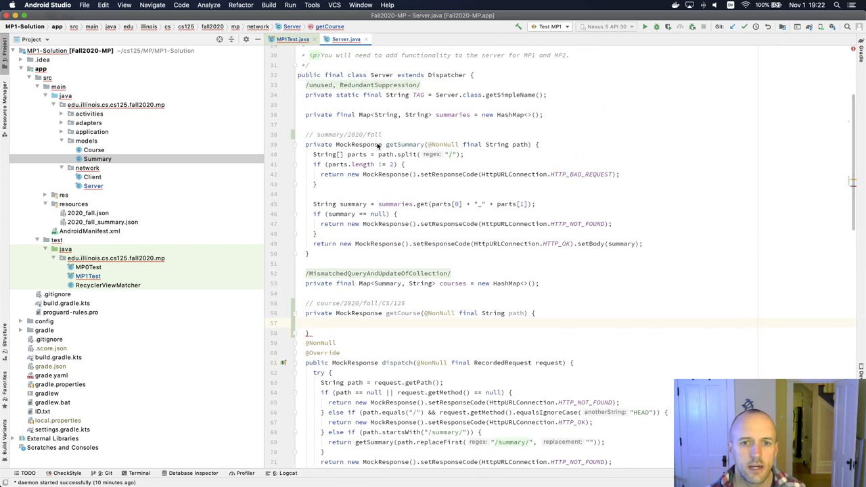
{"action": "mouse_move", "coordinate": [312, 158]}
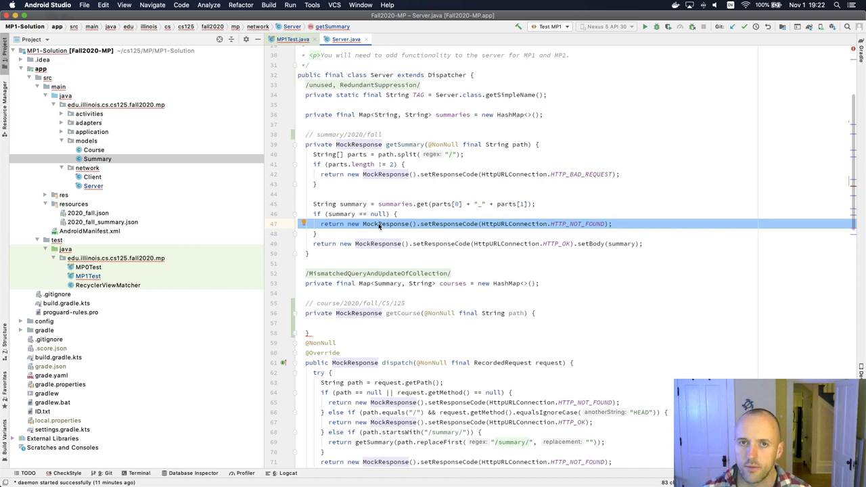
{"action": "scroll", "scroll_direction": "down", "scroll_amount": 3}
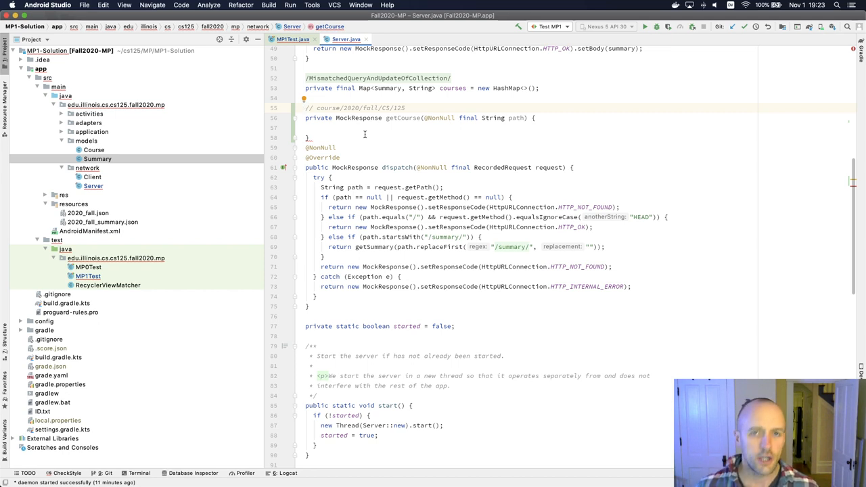
Step: Remove the getCourse stub, highlight the courses map's Summary key type, and switch apps
{"action": "left_click", "coordinate": [306, 107]}
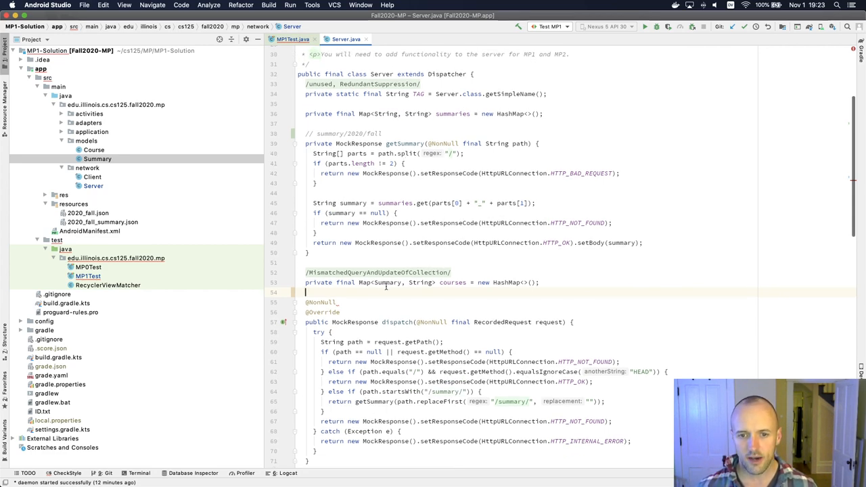
{"action": "double_click", "coordinate": [387, 198]}
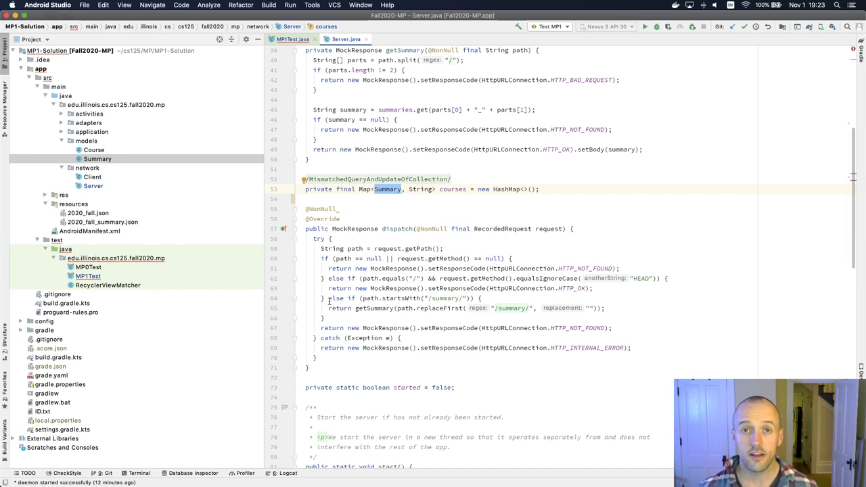
{"action": "key", "text": "cmd+tab"}
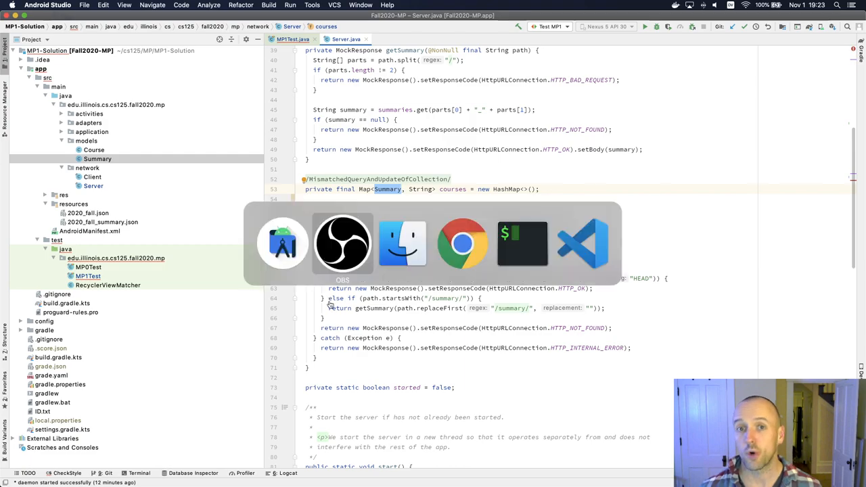